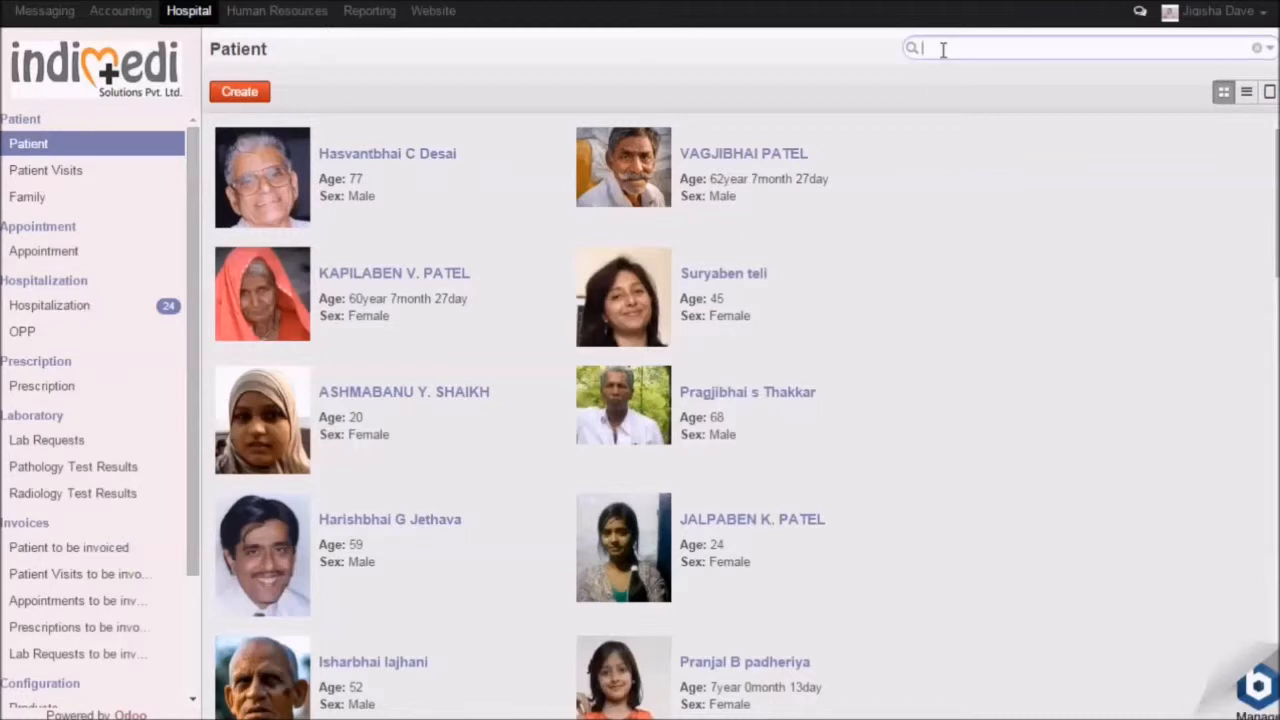
{"action": "type", "text": "Alpw"}
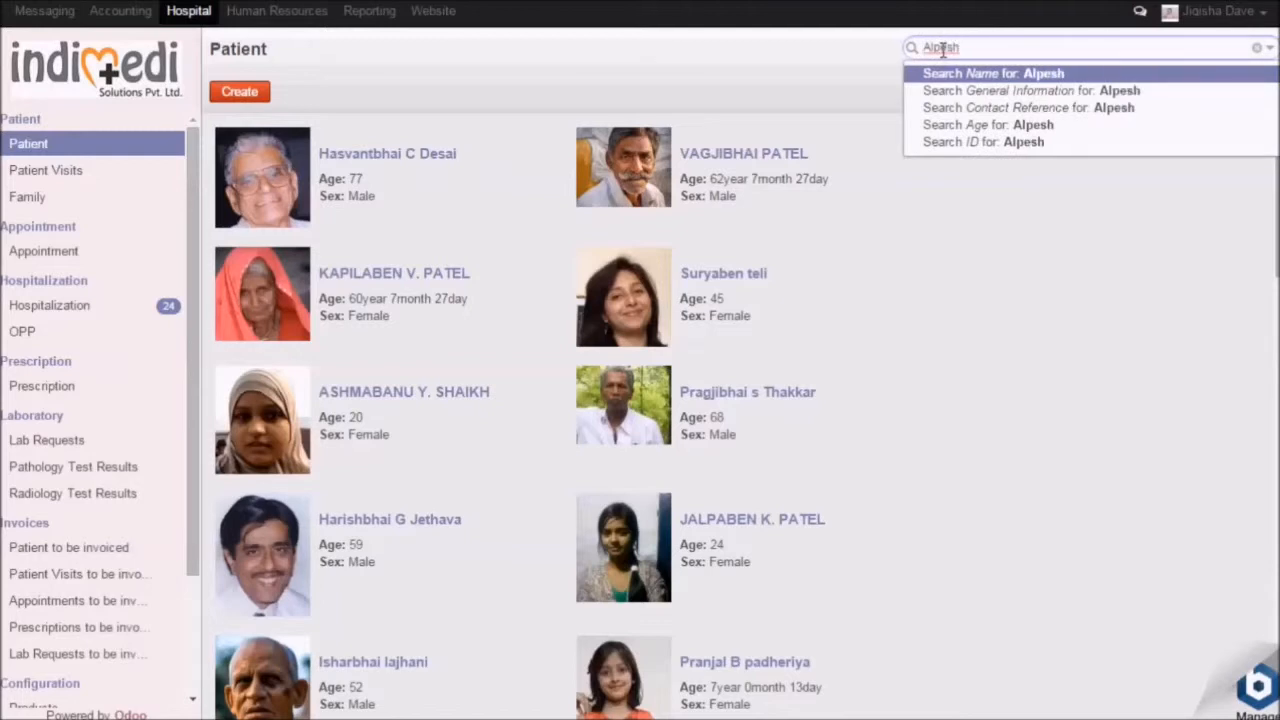
{"action": "left_click", "coordinate": [1000, 73]}
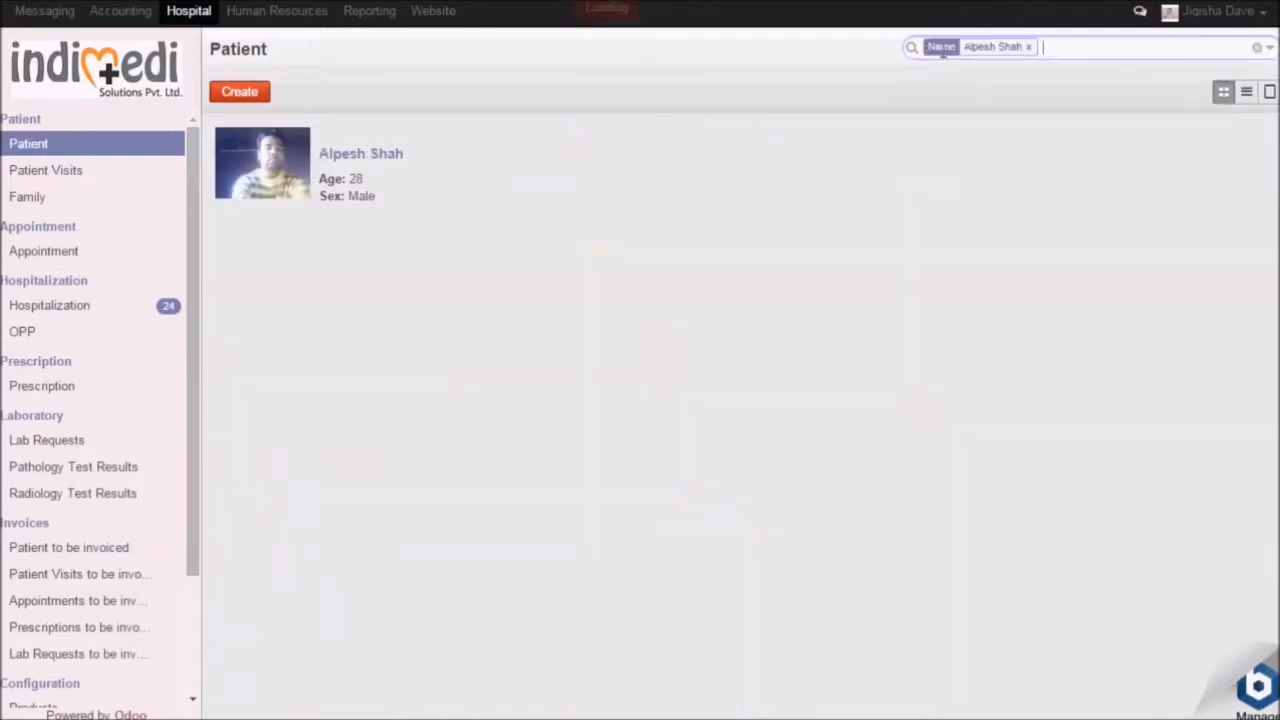
{"action": "left_click", "coordinate": [361, 153]}
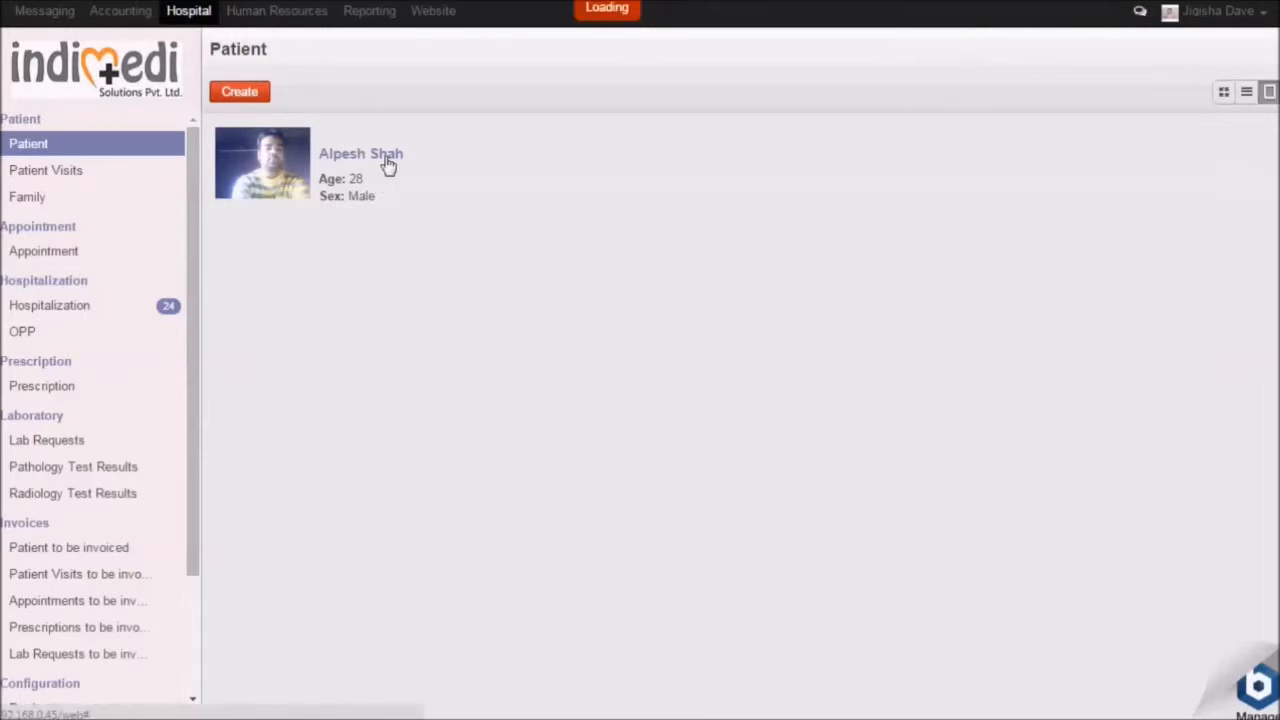
{"action": "left_click", "coordinate": [360, 153]}
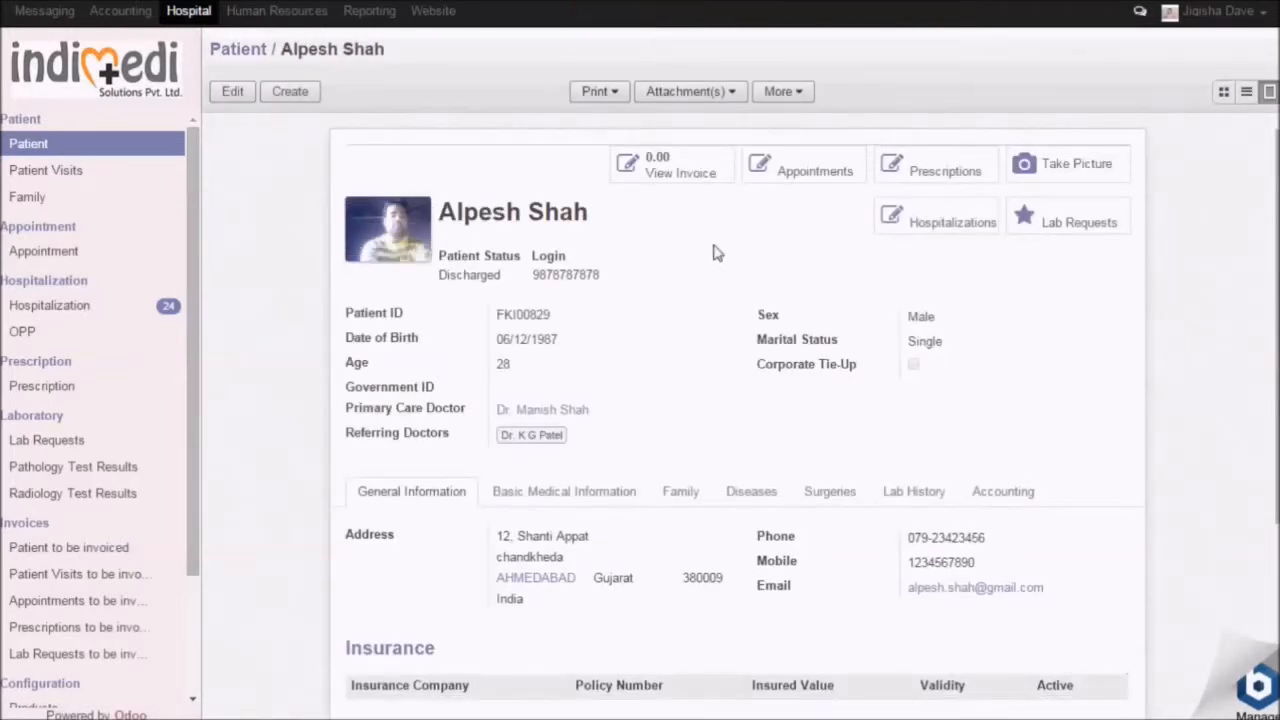
{"action": "mouse_move", "coordinate": [803, 170]}
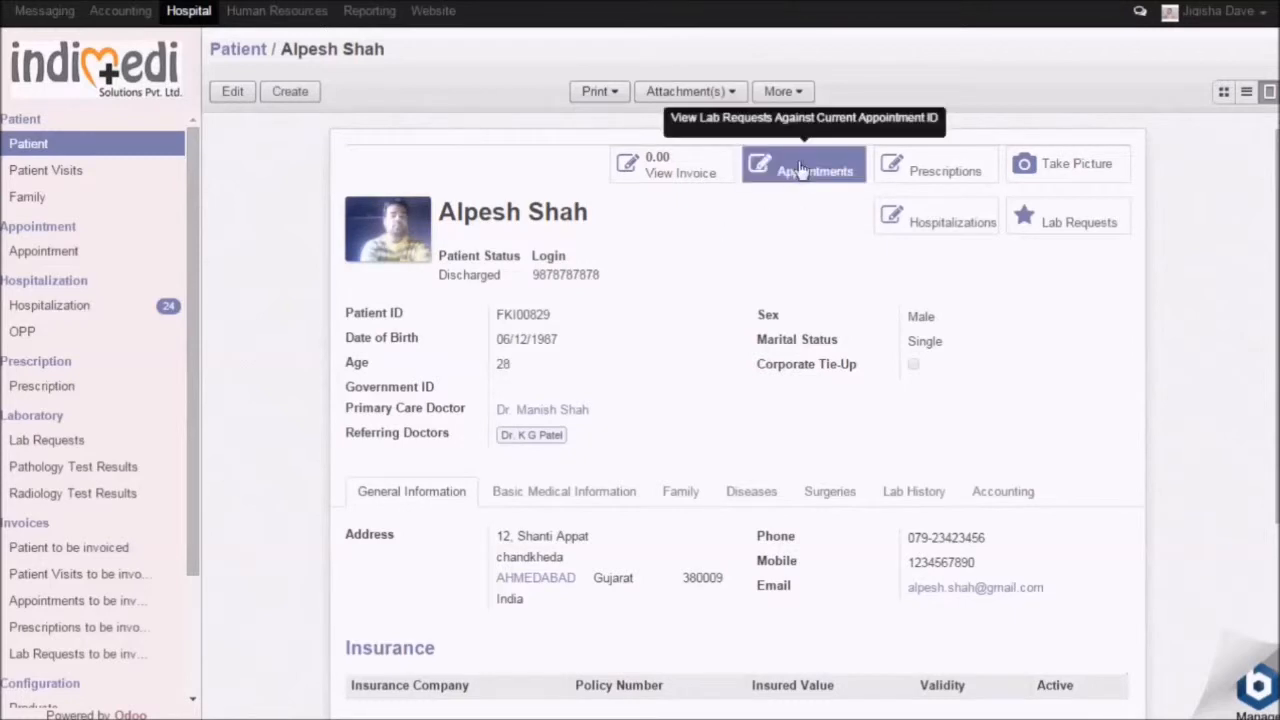
{"action": "left_click", "coordinate": [803, 163]}
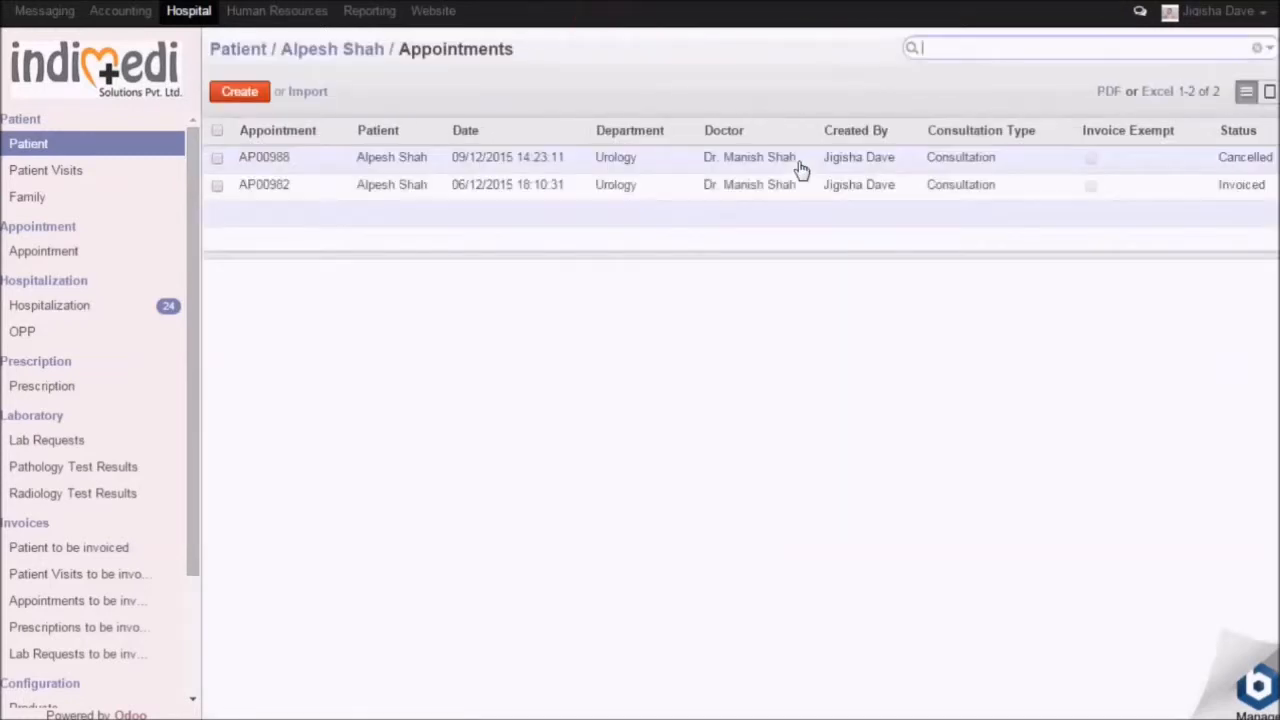
{"action": "mouse_move", "coordinate": [239, 95]}
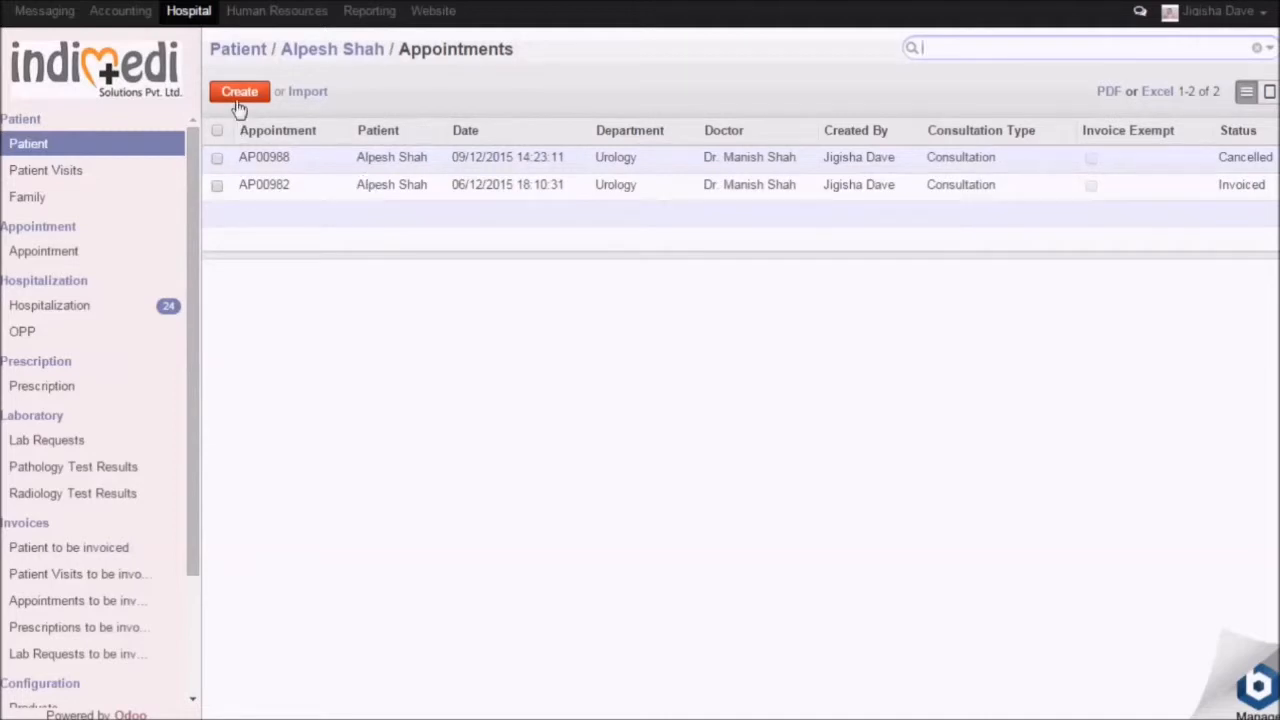
{"action": "left_click", "coordinate": [239, 91]}
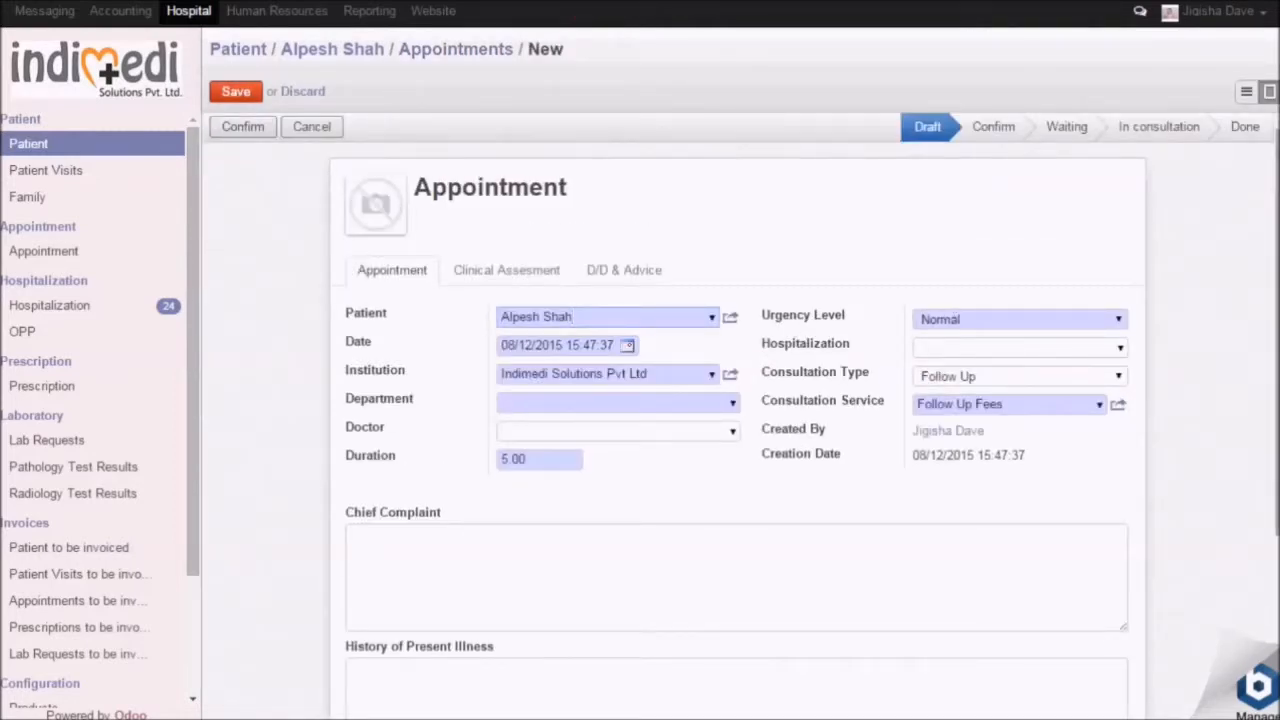
{"action": "scroll", "scroll_direction": "down", "scroll_amount": 3}
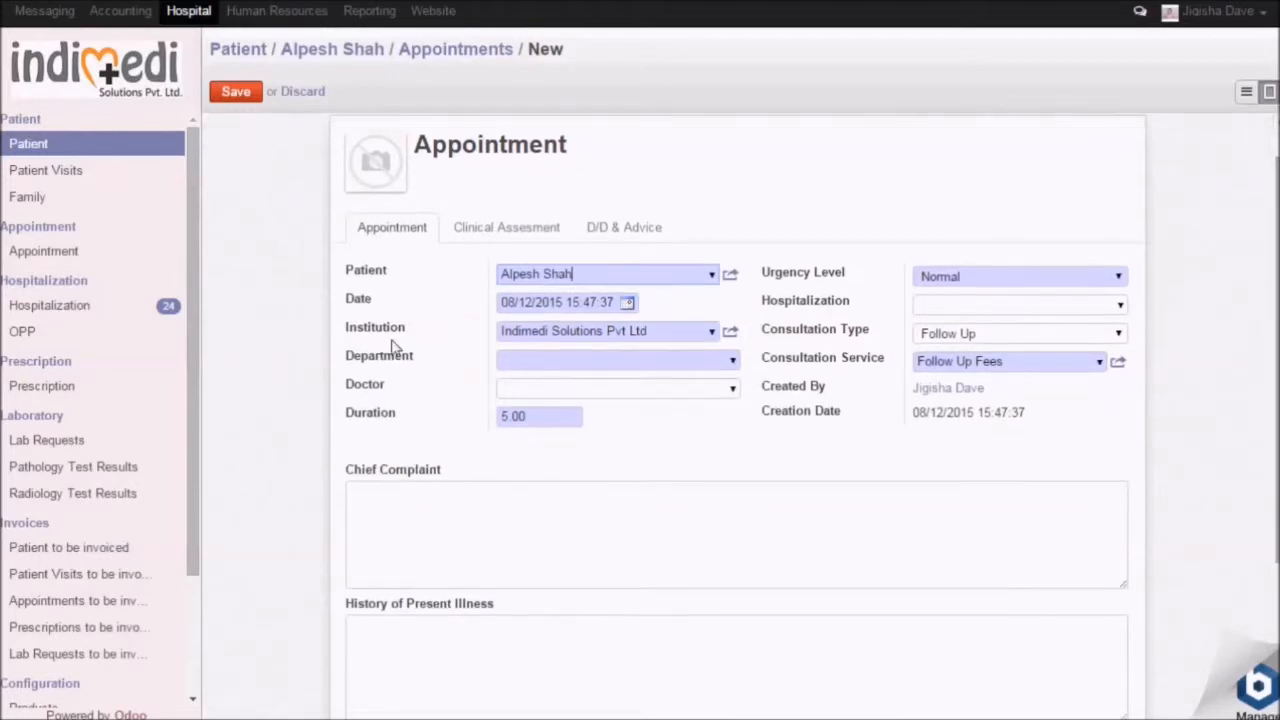
{"action": "mouse_move", "coordinate": [435, 393]}
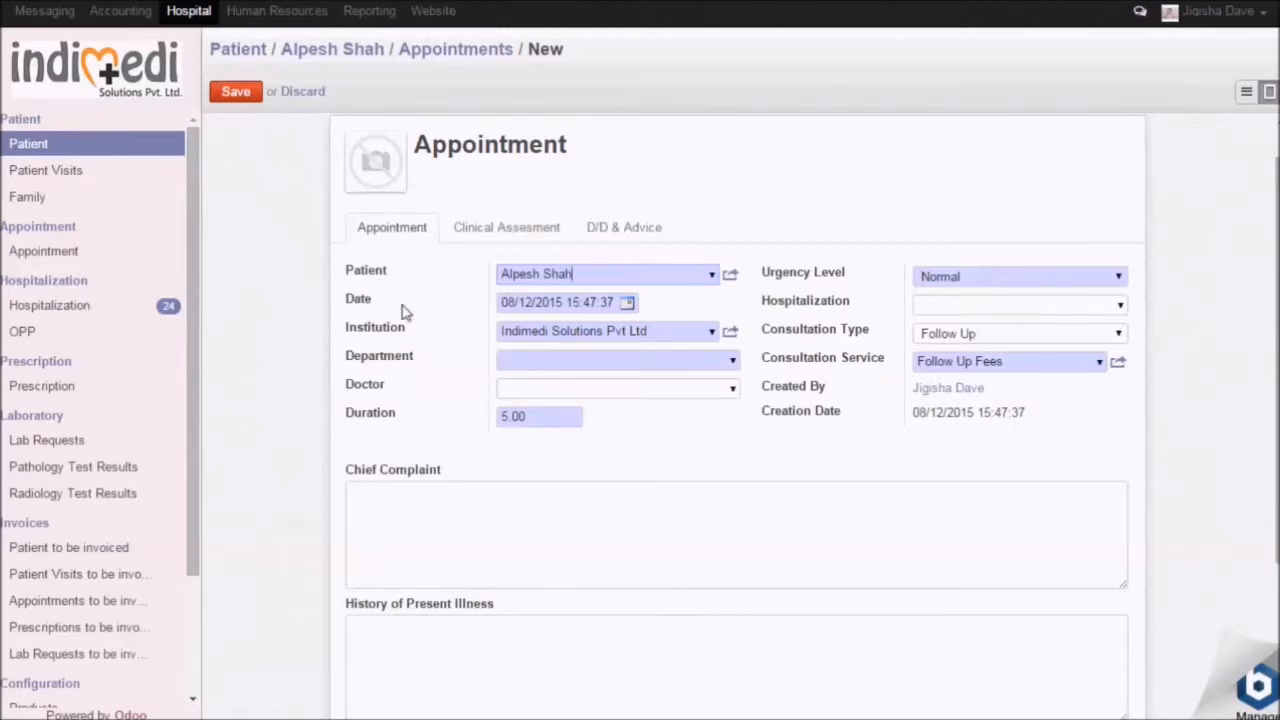
{"action": "mouse_move", "coordinate": [362, 398]}
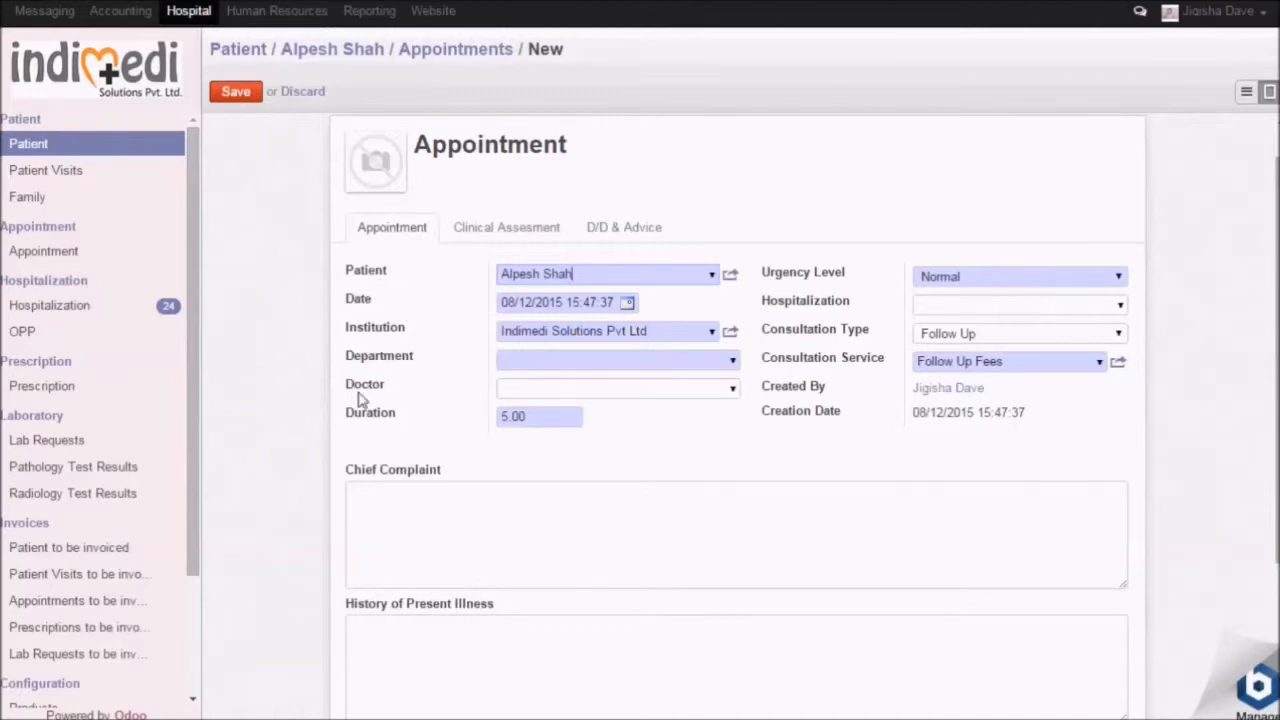
{"action": "mouse_move", "coordinate": [400, 425]}
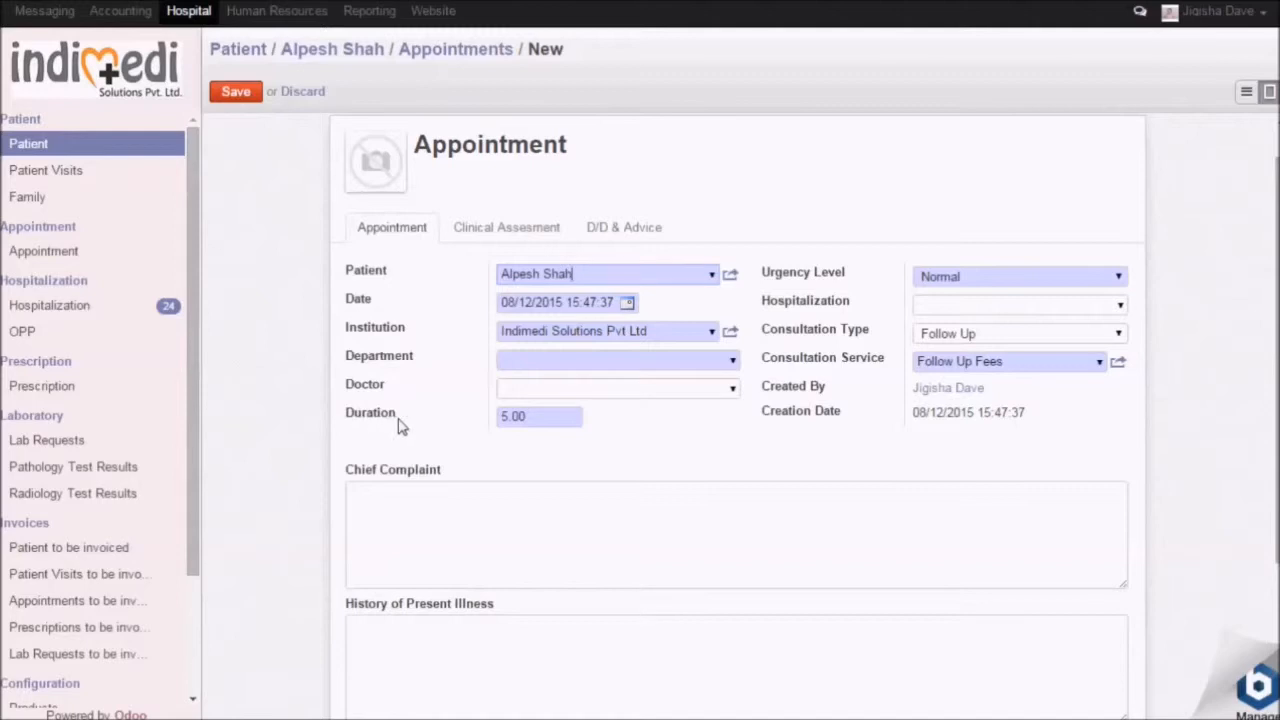
{"action": "mouse_move", "coordinate": [847, 322]}
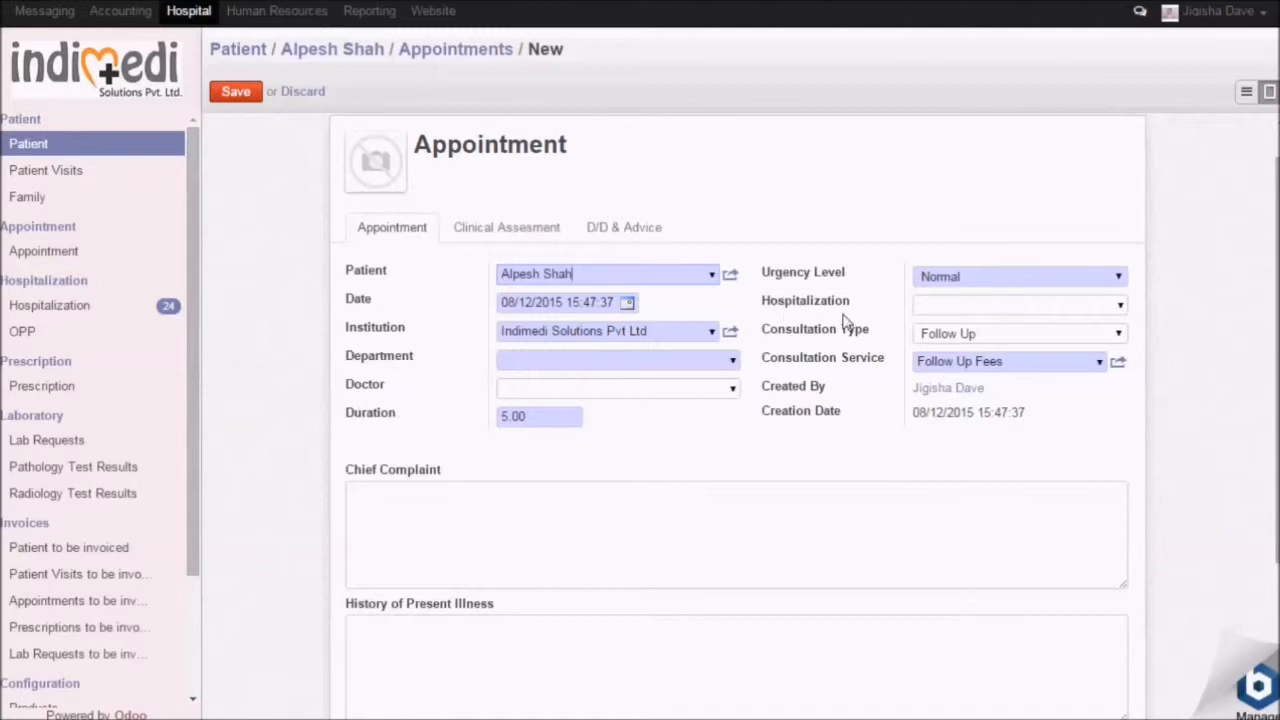
{"action": "mouse_move", "coordinate": [782, 376]}
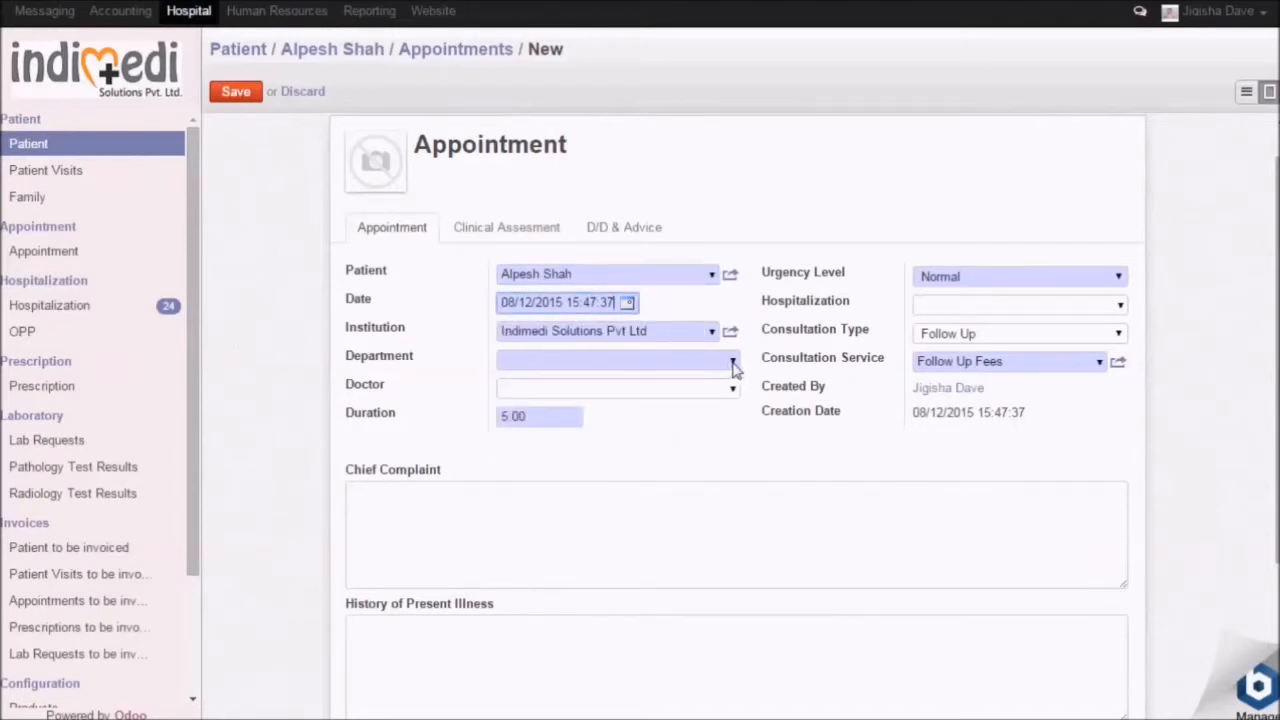
{"action": "left_click", "coordinate": [615, 359]}
{"action": "type", "text": "Urology"}
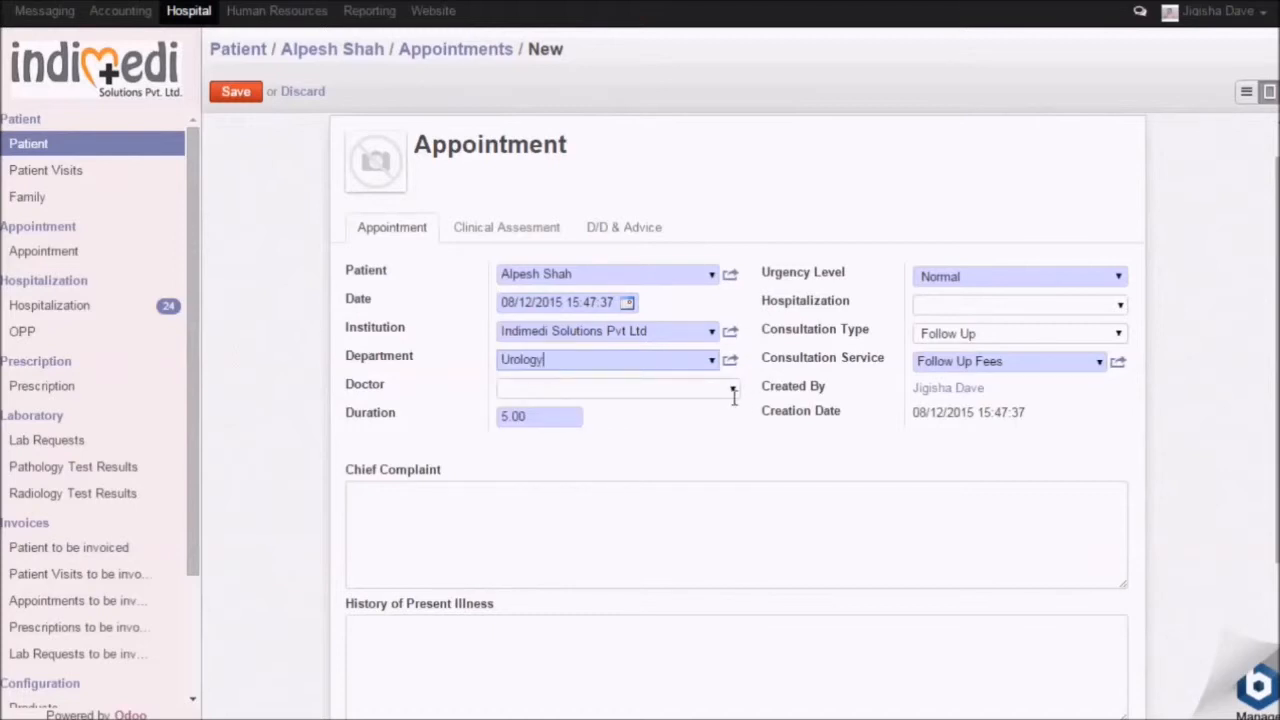
{"action": "left_click", "coordinate": [615, 388]}
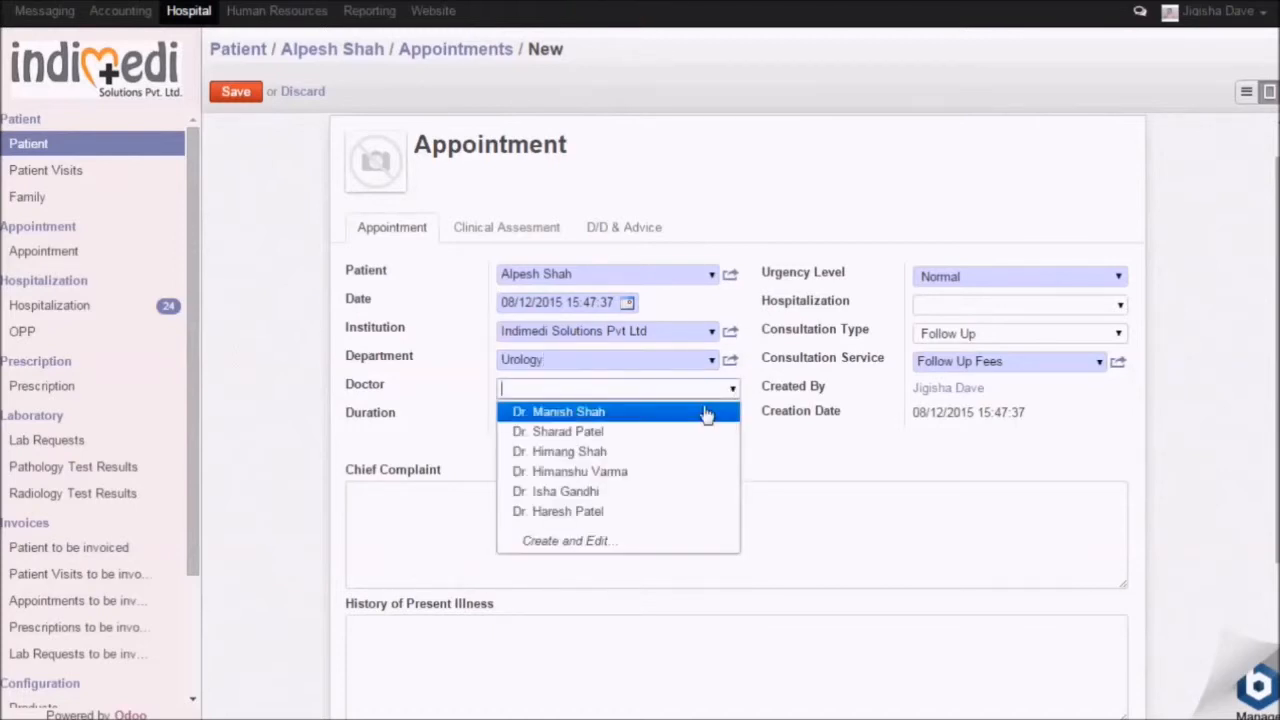
{"action": "left_click", "coordinate": [560, 411]}
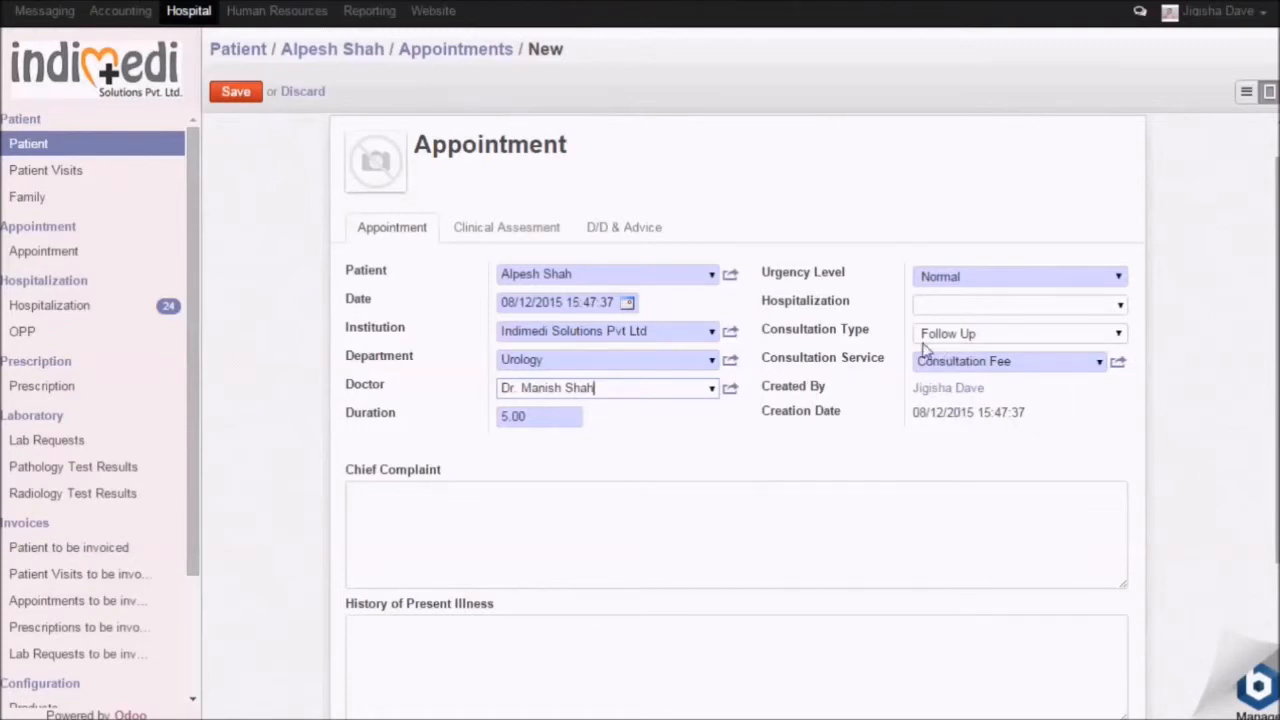
{"action": "left_click", "coordinate": [1018, 333]}
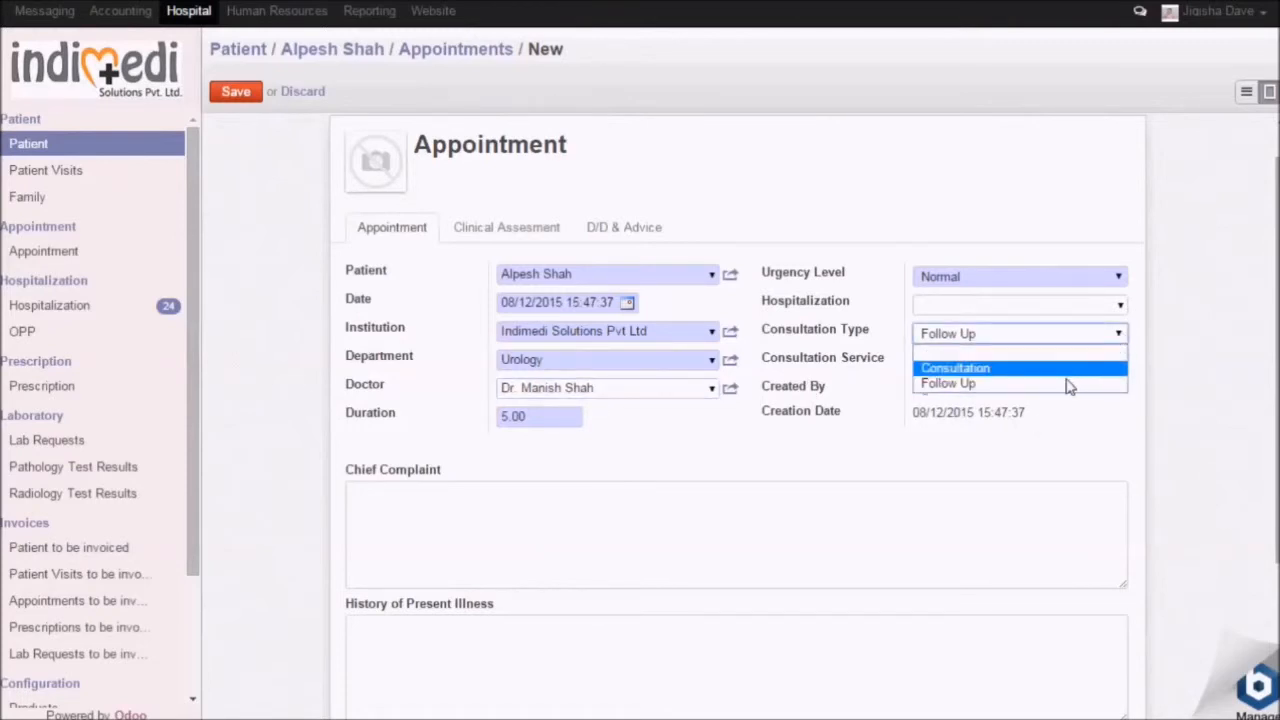
{"action": "left_click", "coordinate": [954, 367]}
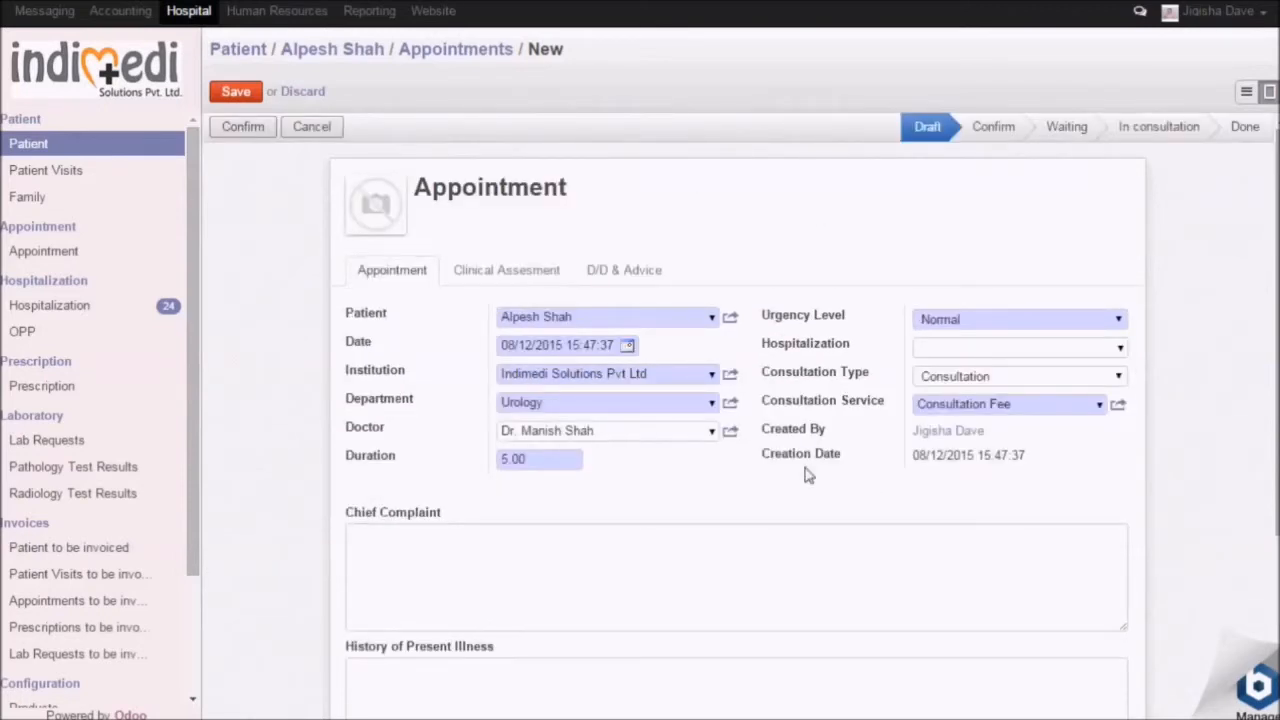
- Confirm appointment AP00989 and move it to the Waiting stage
{"action": "left_click", "coordinate": [235, 91]}
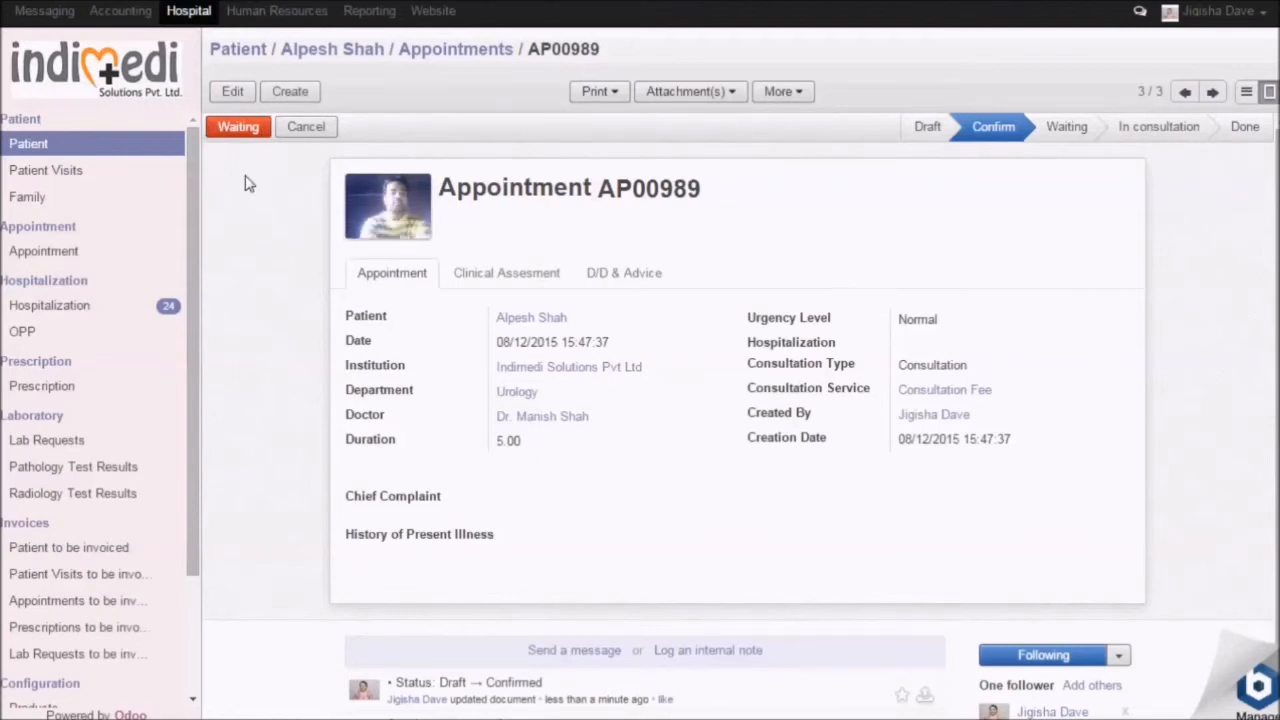
{"action": "mouse_move", "coordinate": [285, 210]}
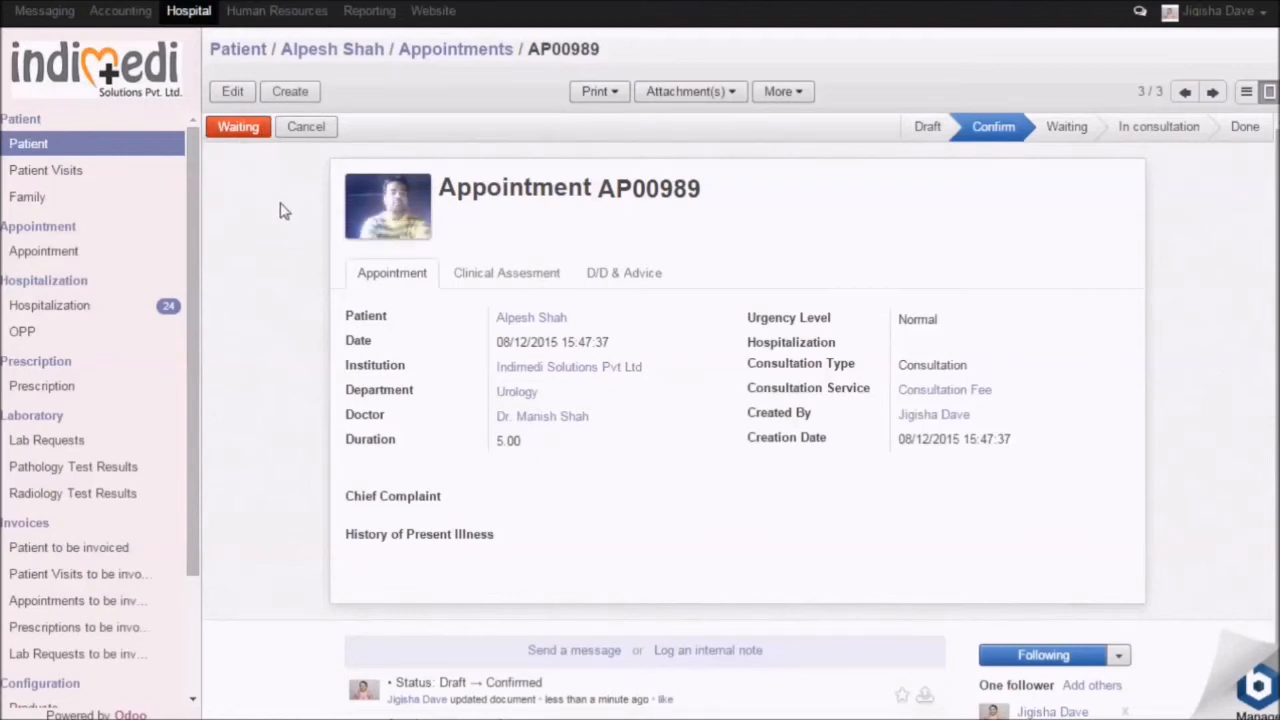
{"action": "left_click", "coordinate": [238, 126]}
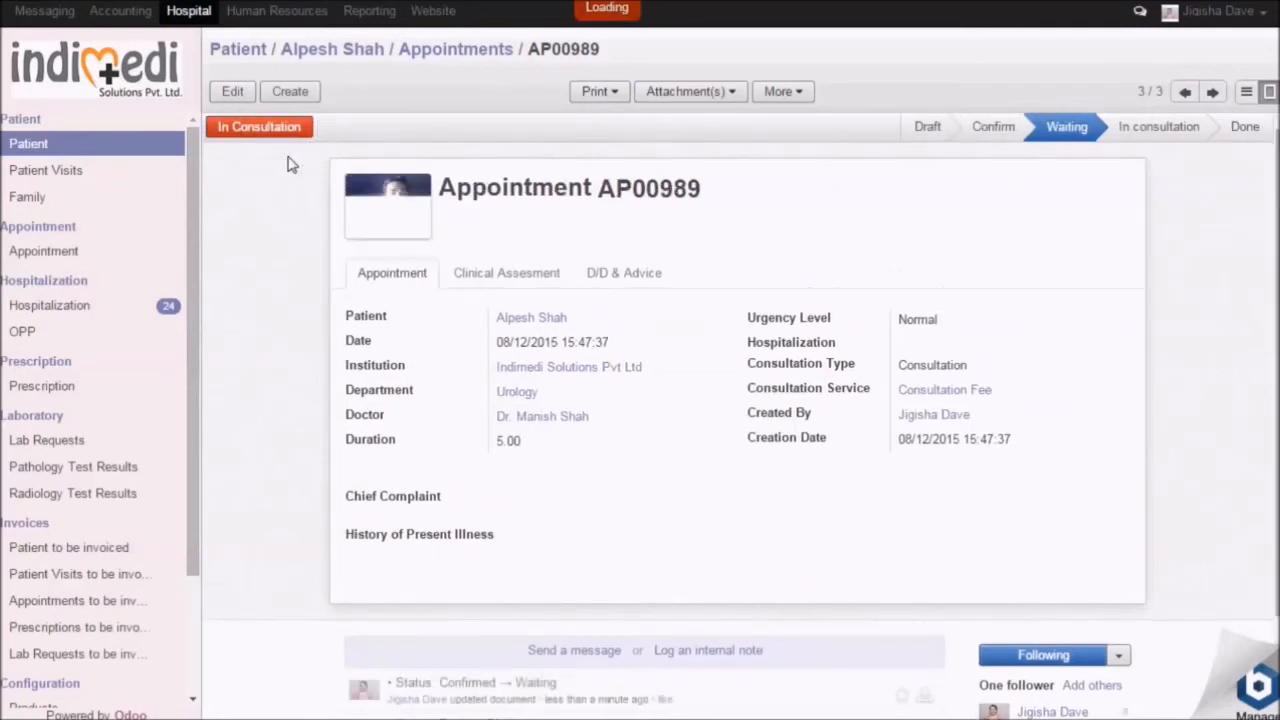